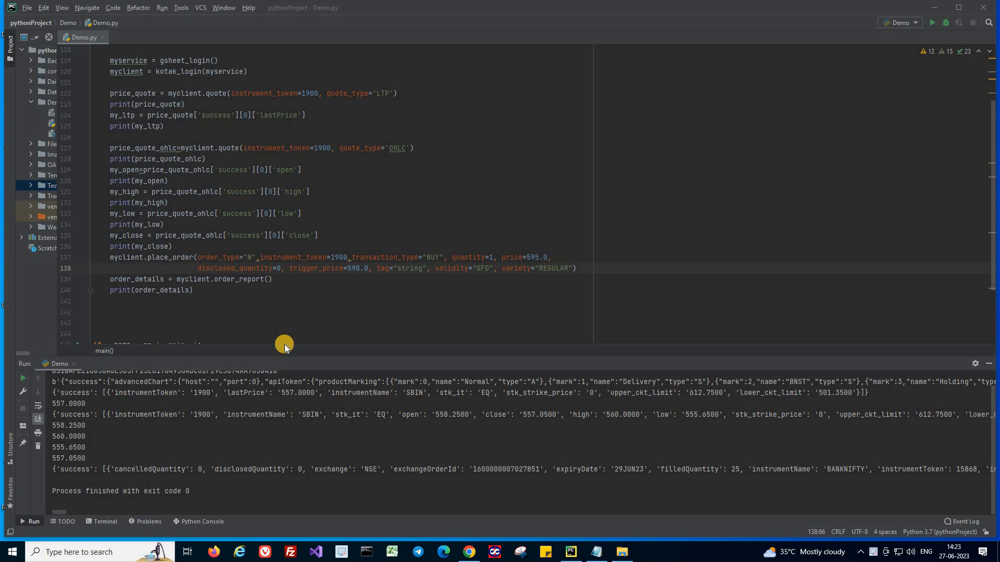
mouse_move(300, 332)
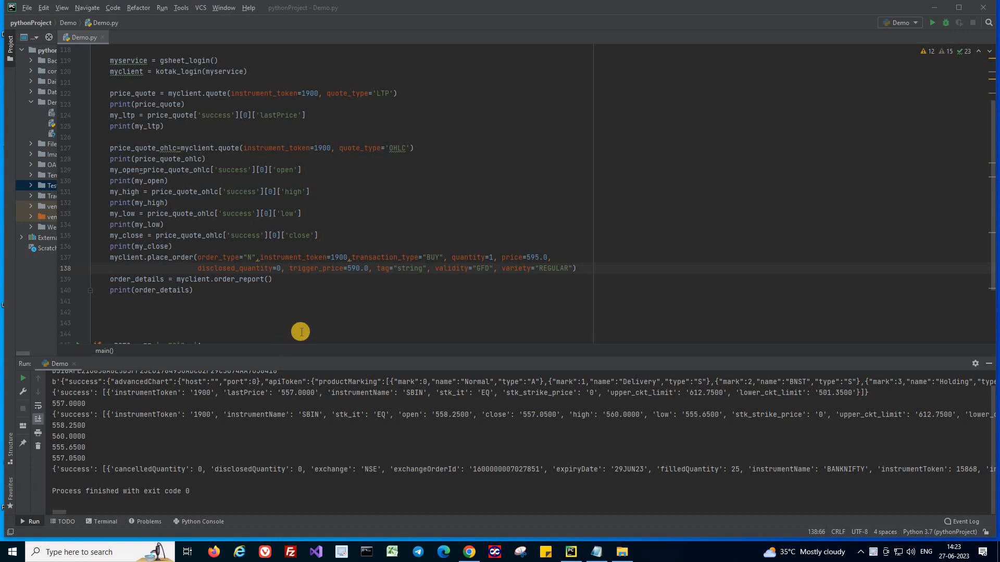
mouse_move(350, 300)
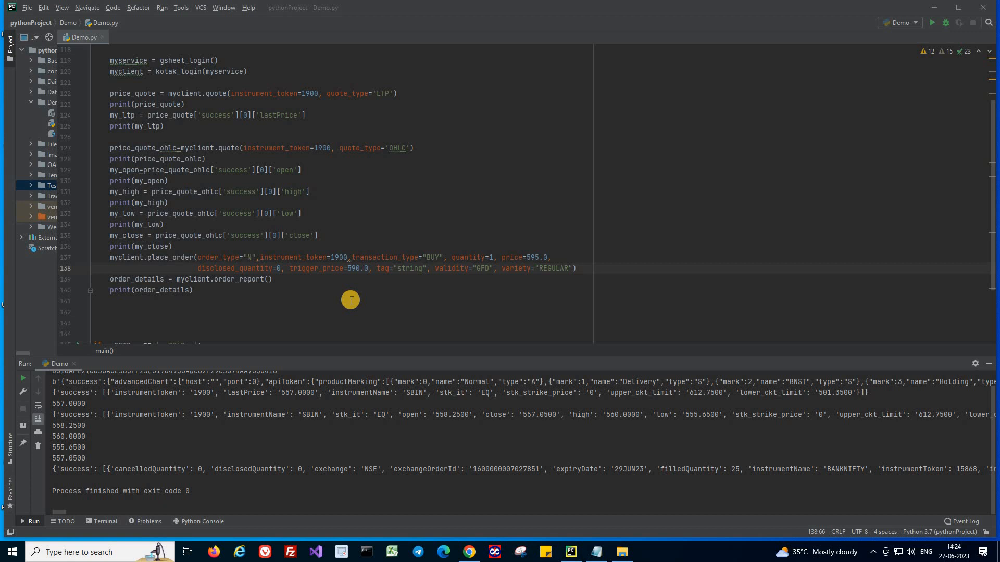
mouse_move(294, 285)
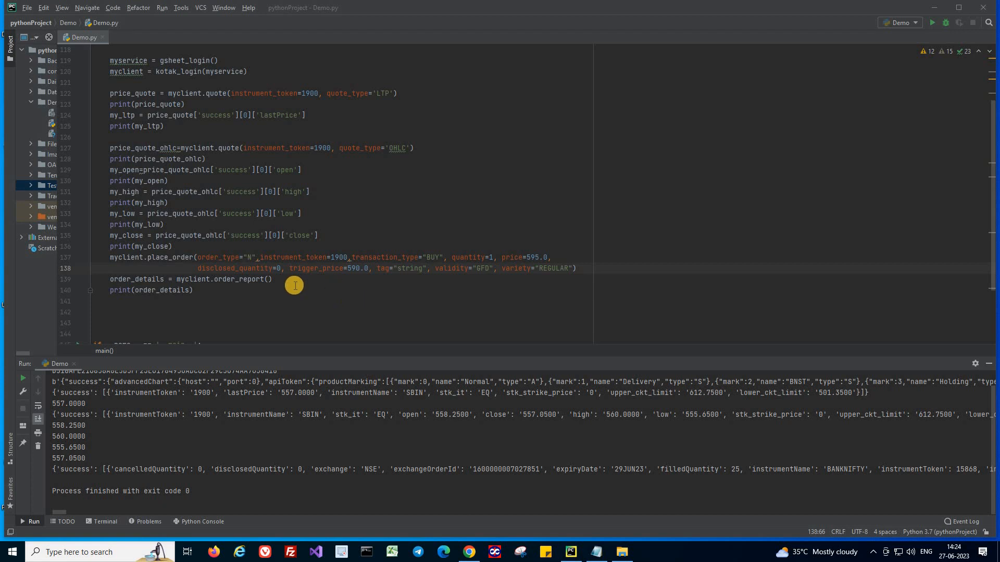
mouse_move(206, 255)
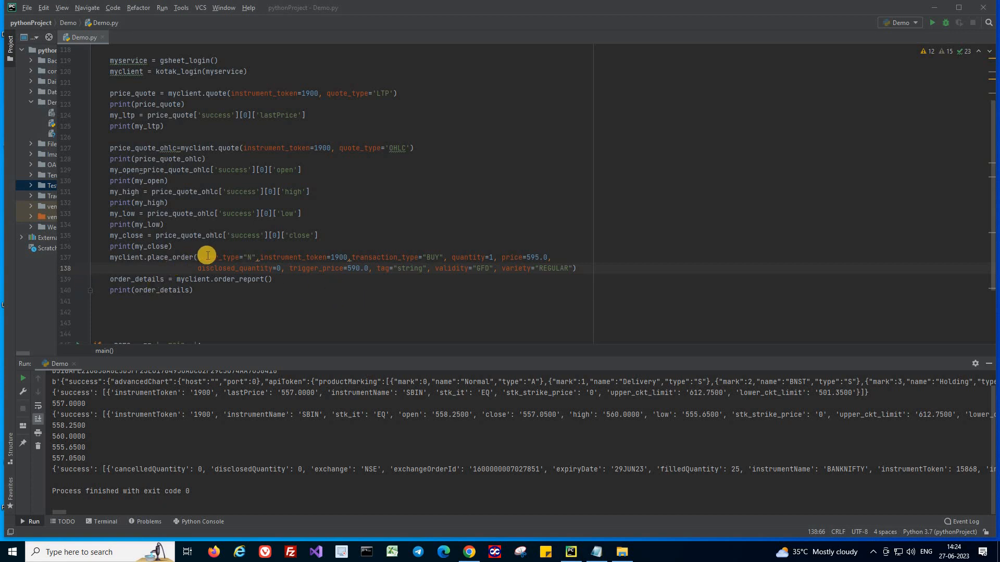
mouse_move(258, 291)
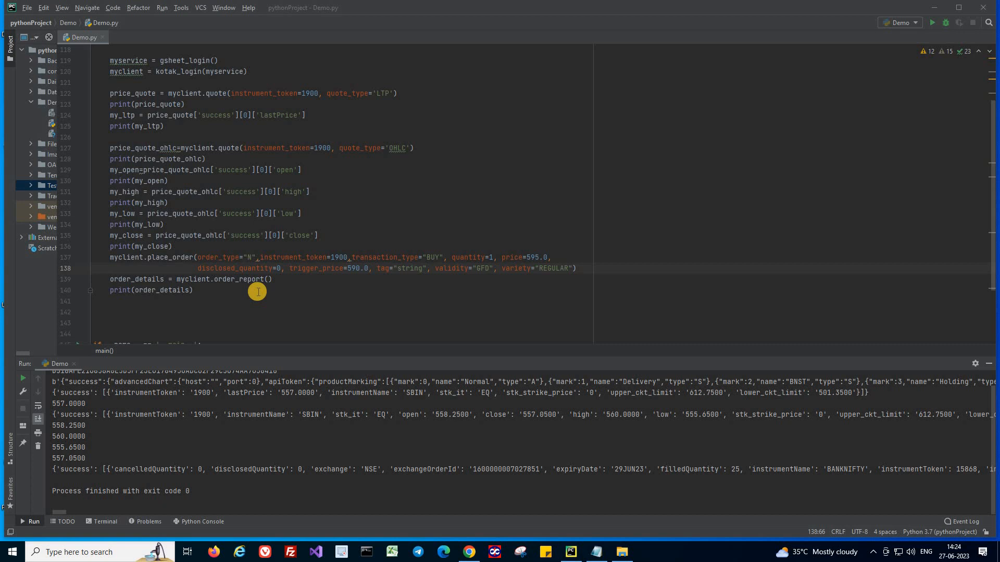
mouse_move(328, 254)
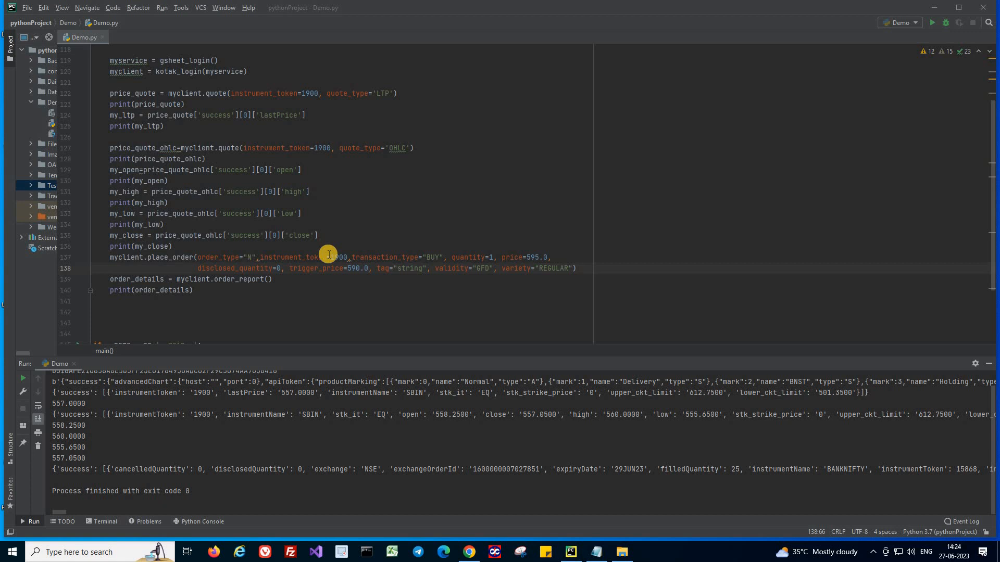
mouse_move(236, 282)
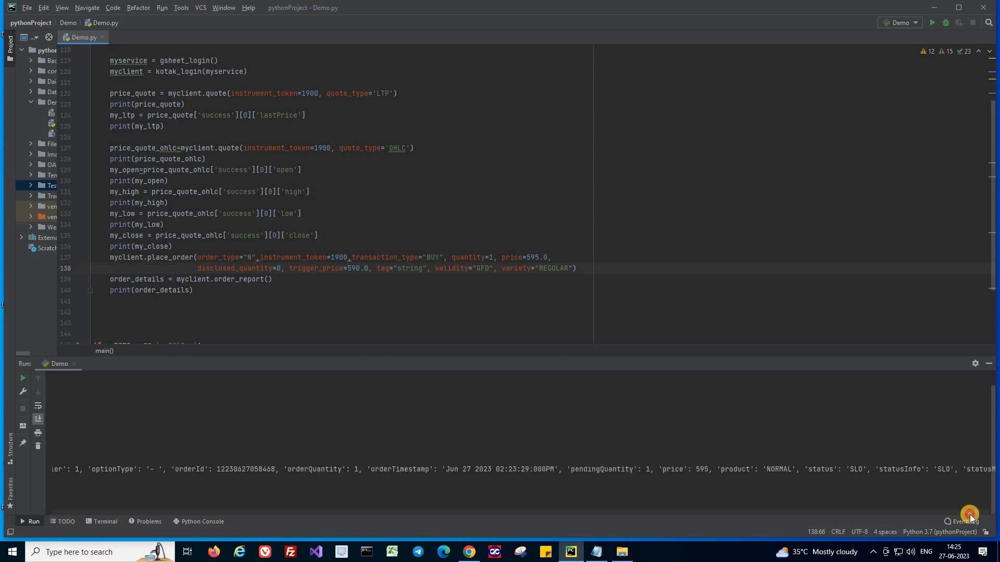
double_click(246, 469)
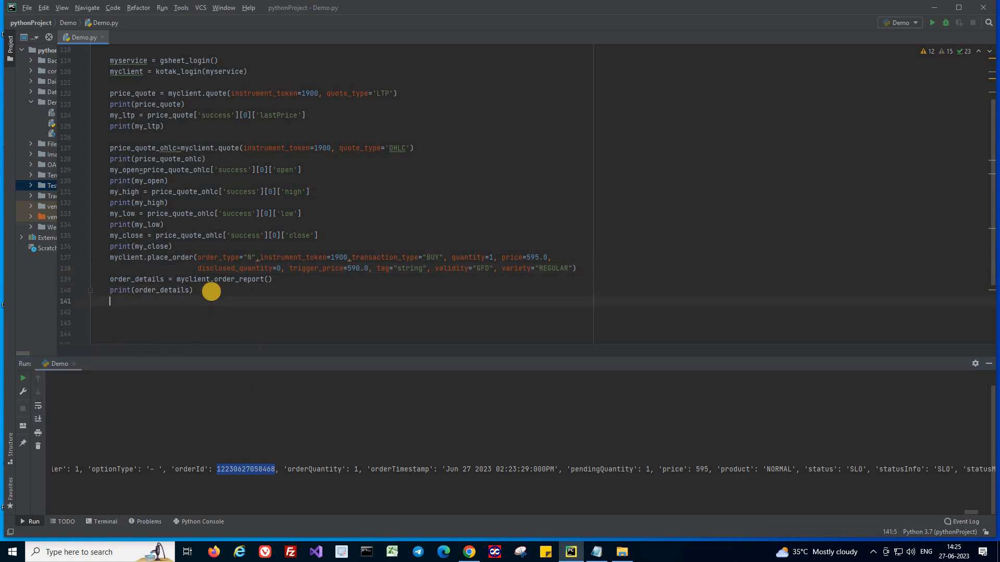
text(myclient)
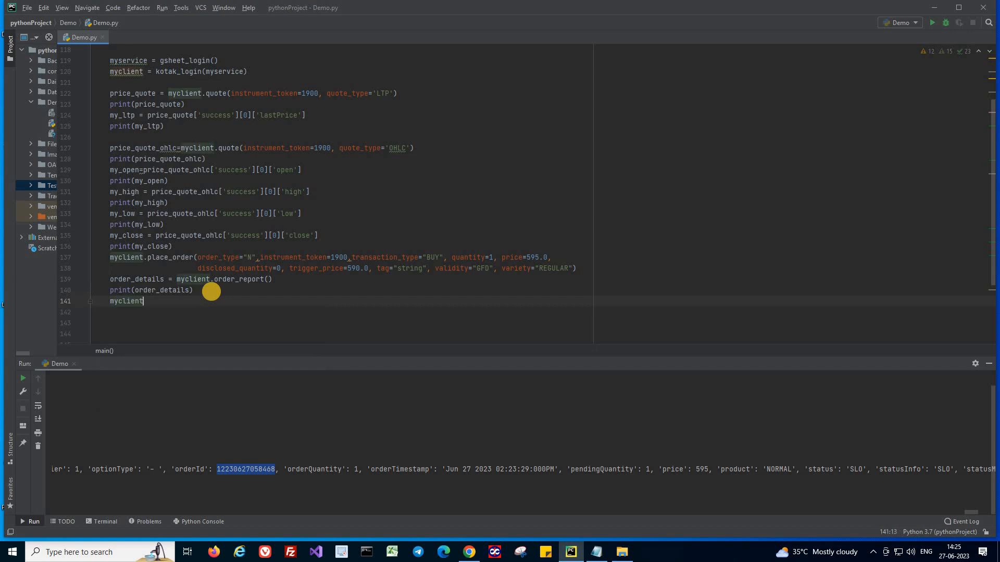
text(.modify_order())
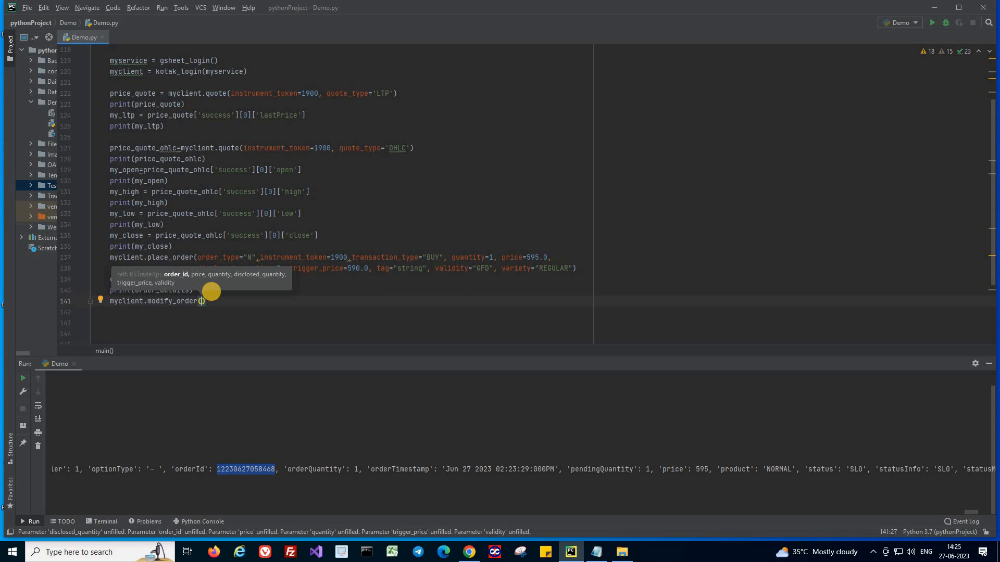
text(o)
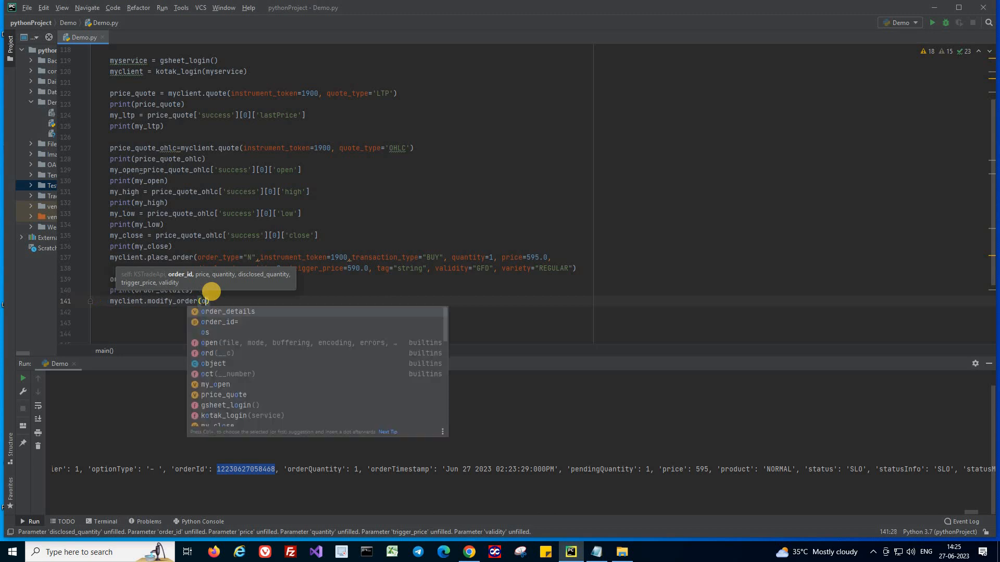
text(order_id=)
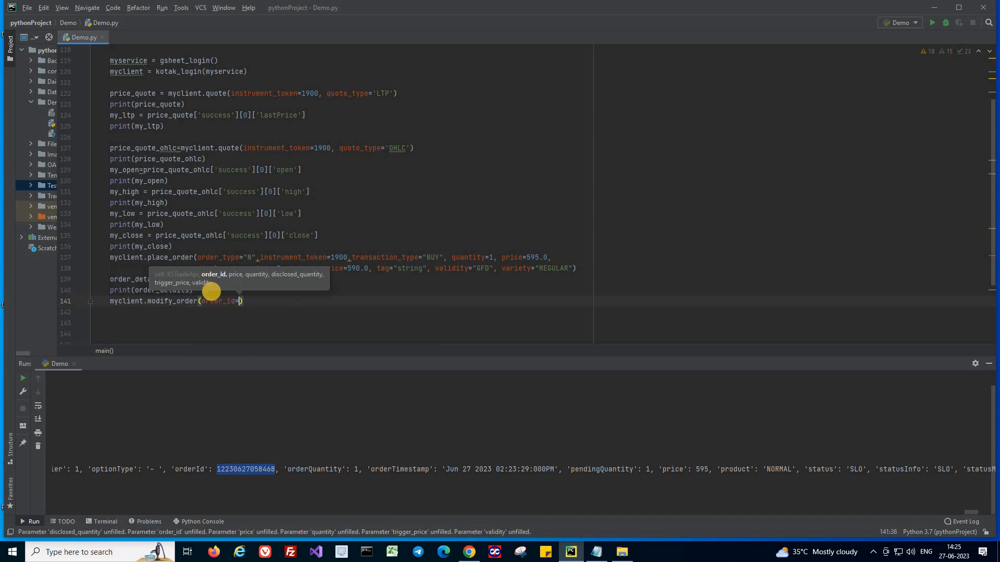
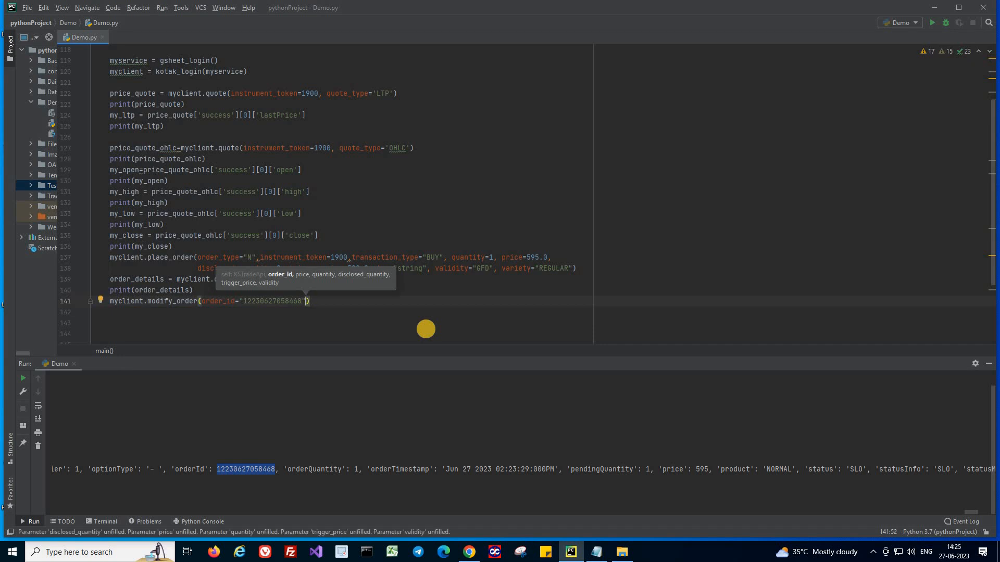
Step: Add price, quantity, disclosed_quantity and trigger_price keyword arguments to the modify_order call
text(, pr)
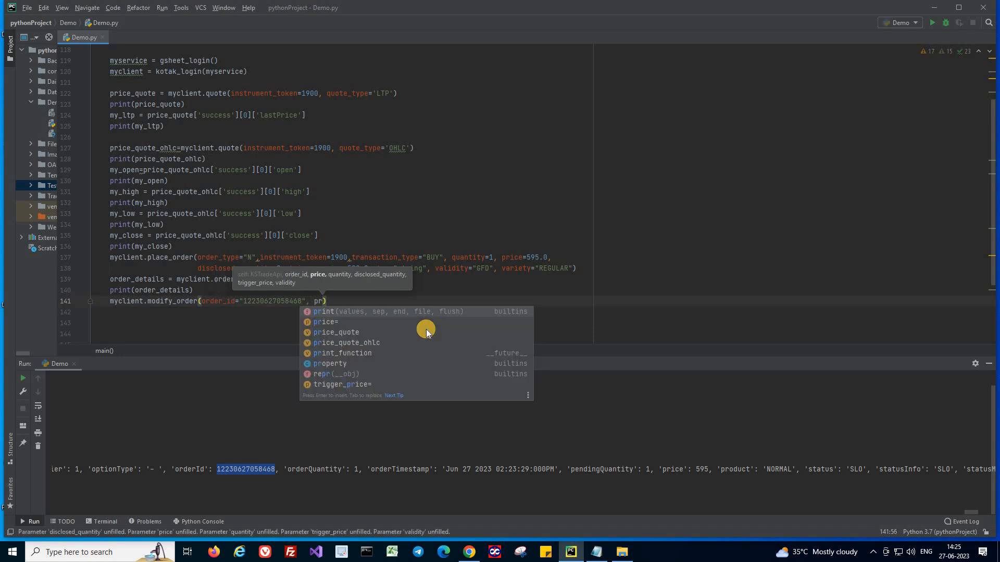
click(325, 322)
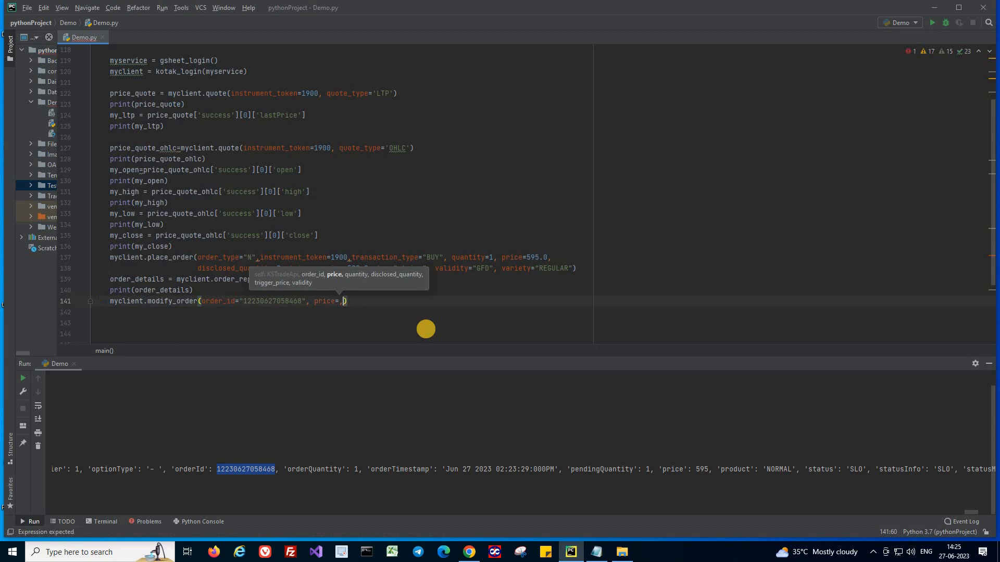
text(quantity=,)
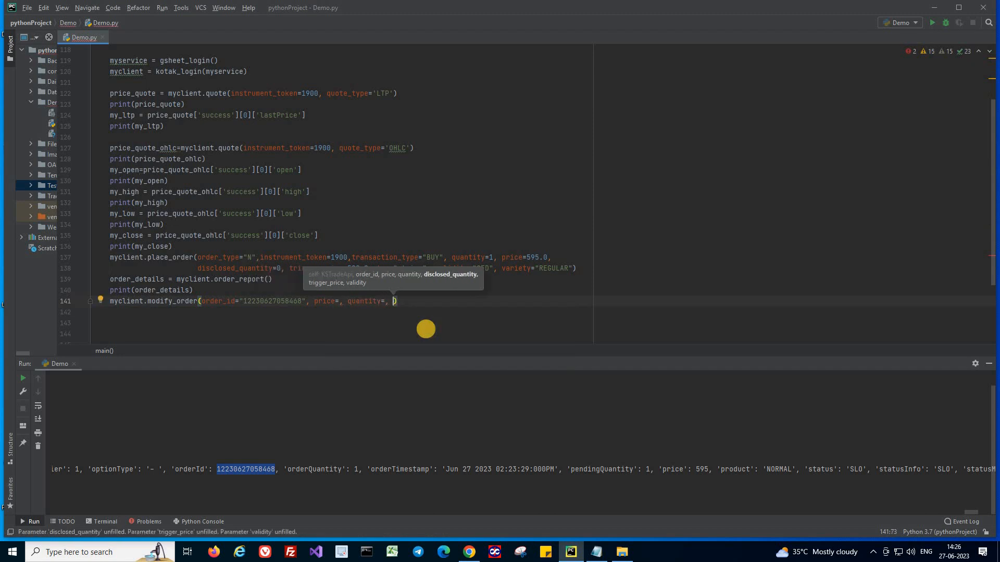
text(disclosed_quantity=)
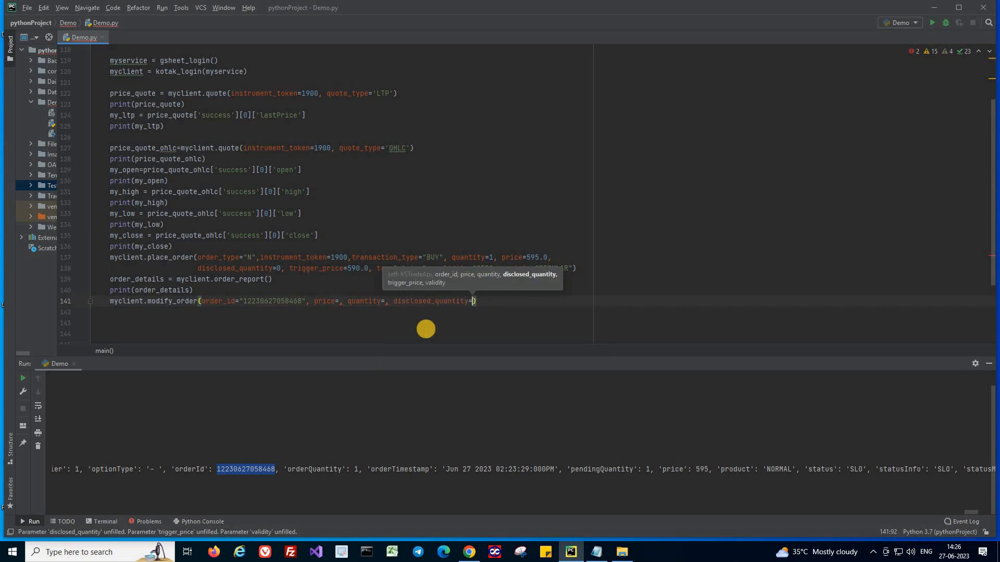
text(trigger_price=,validity="REGULAR)
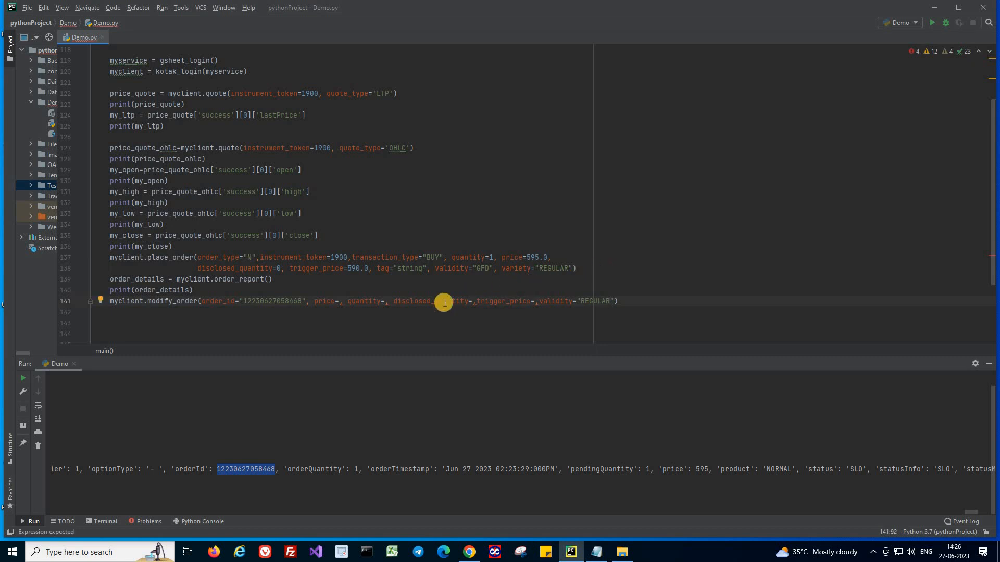
Step: Fill in disclosed quantity 0, quantity 1, trigger price 580.0 and price 585.0
text(0)
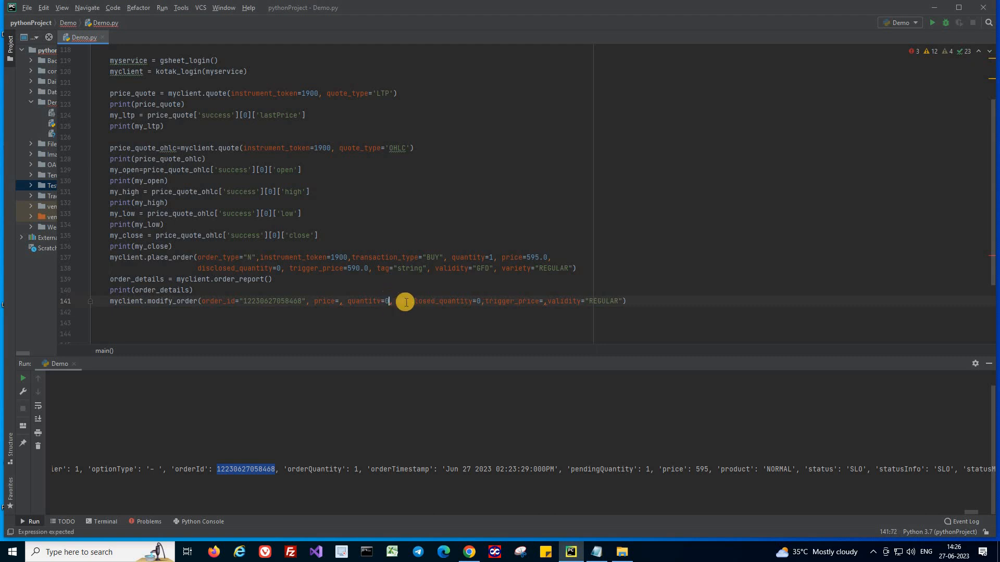
text(1)
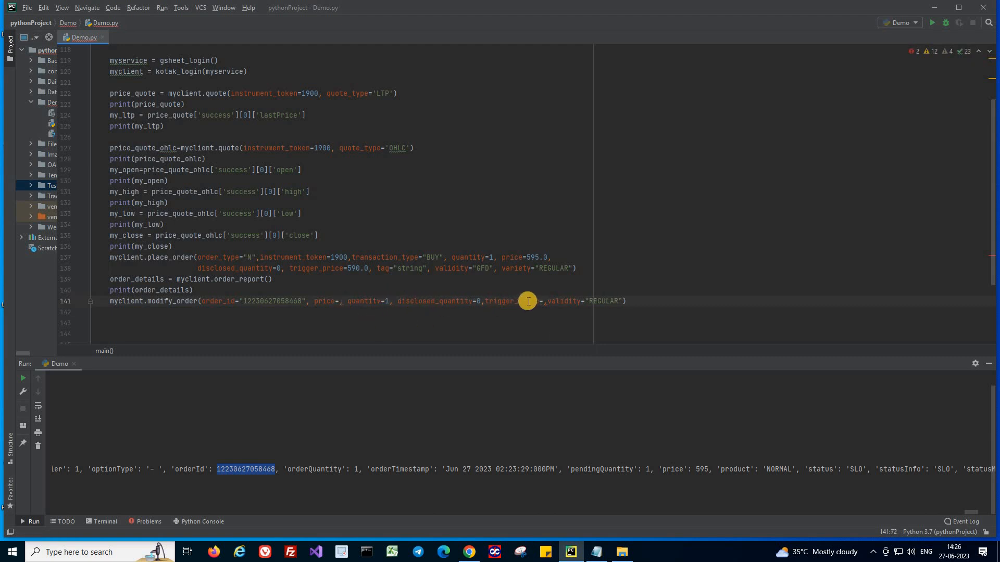
mouse_move(341, 301)
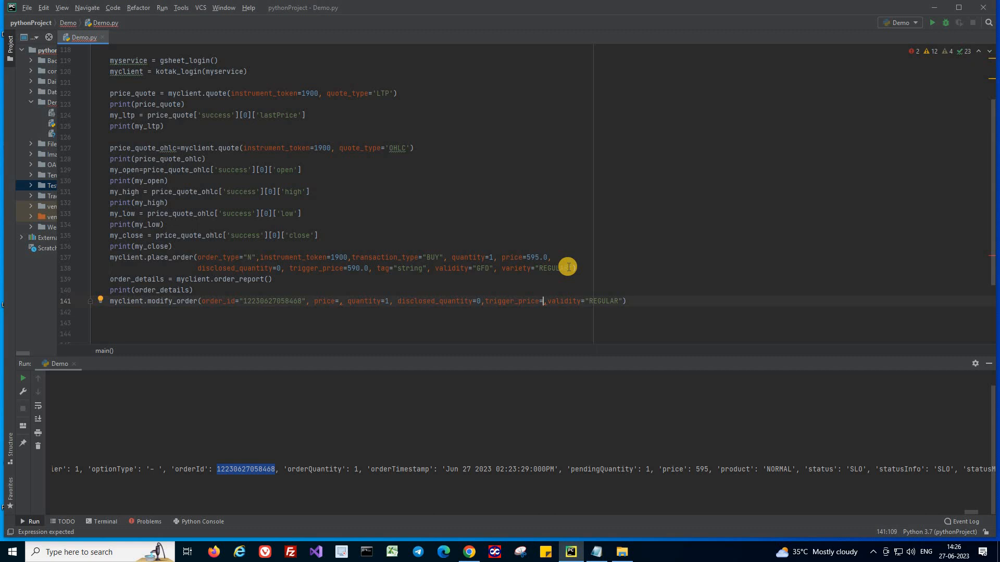
text(580.0)
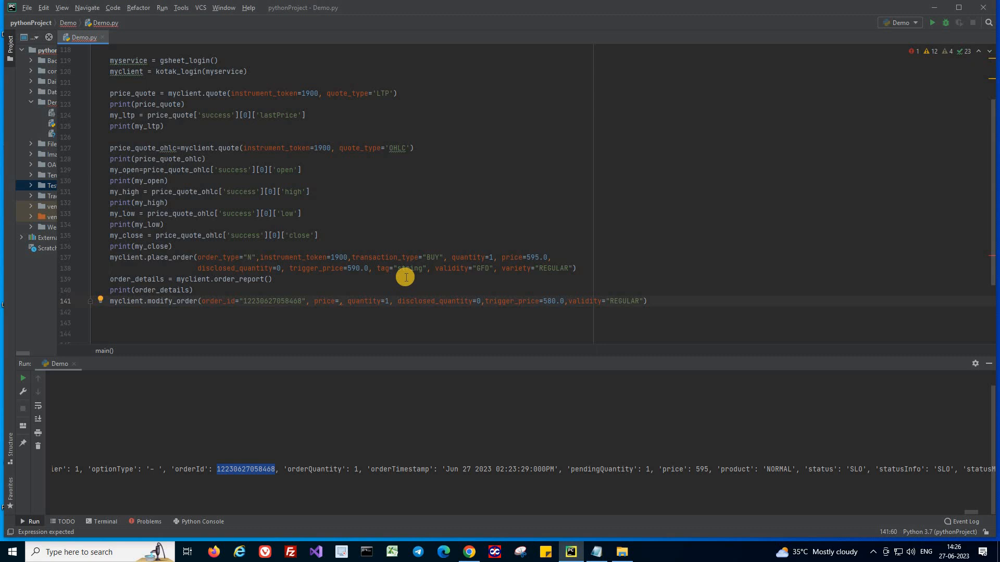
text(585)
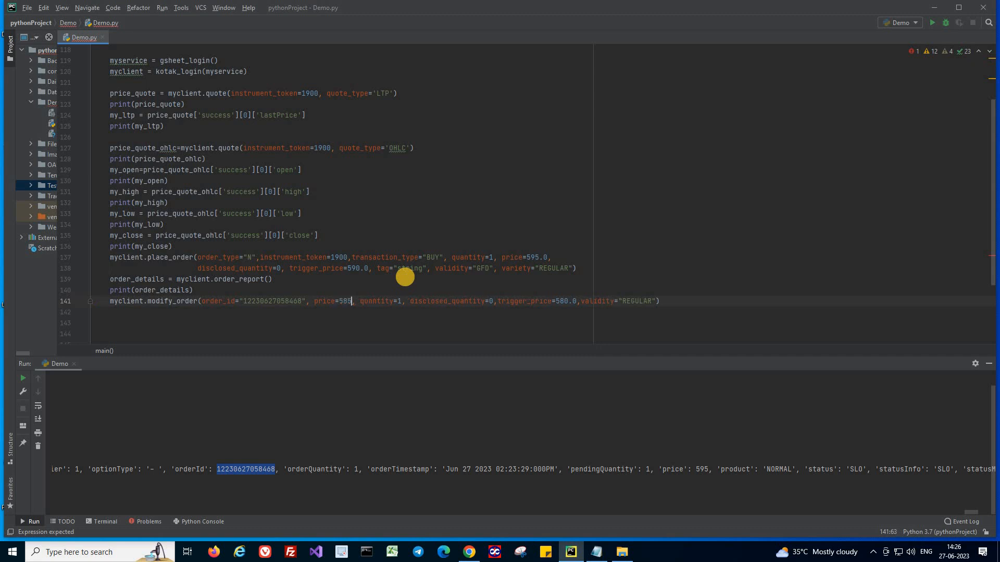
text(.0)
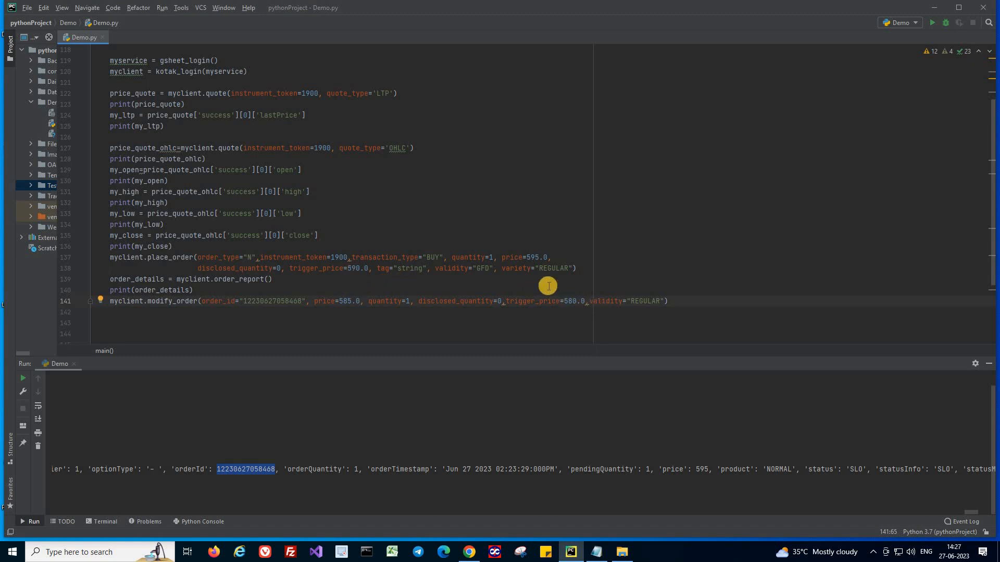
mouse_move(534, 281)
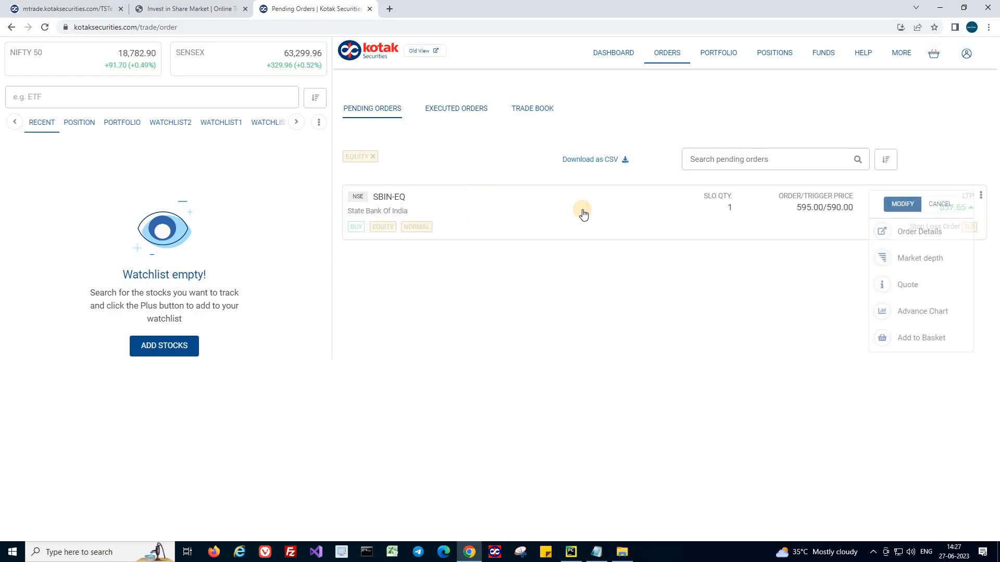
click(918, 231)
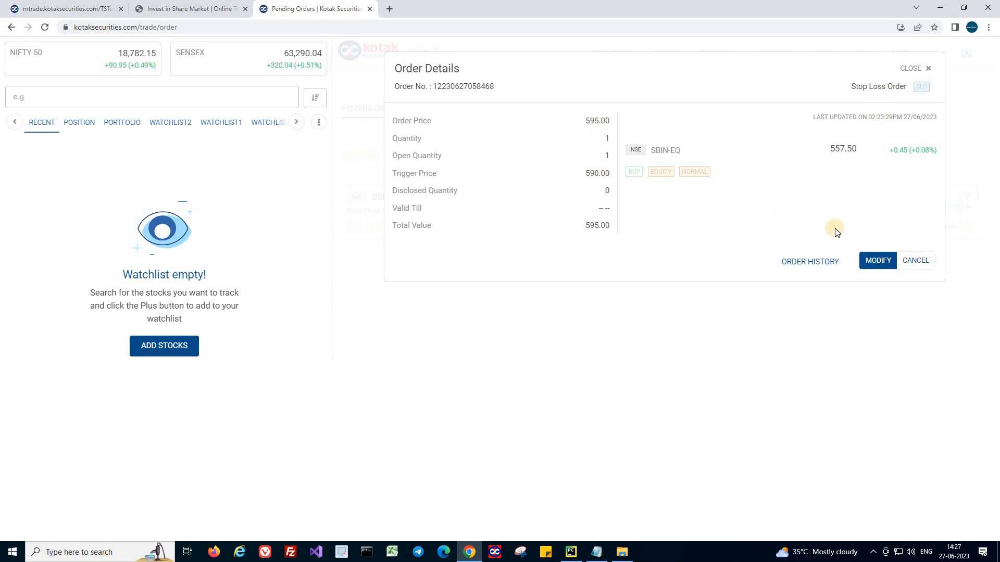
click(571, 552)
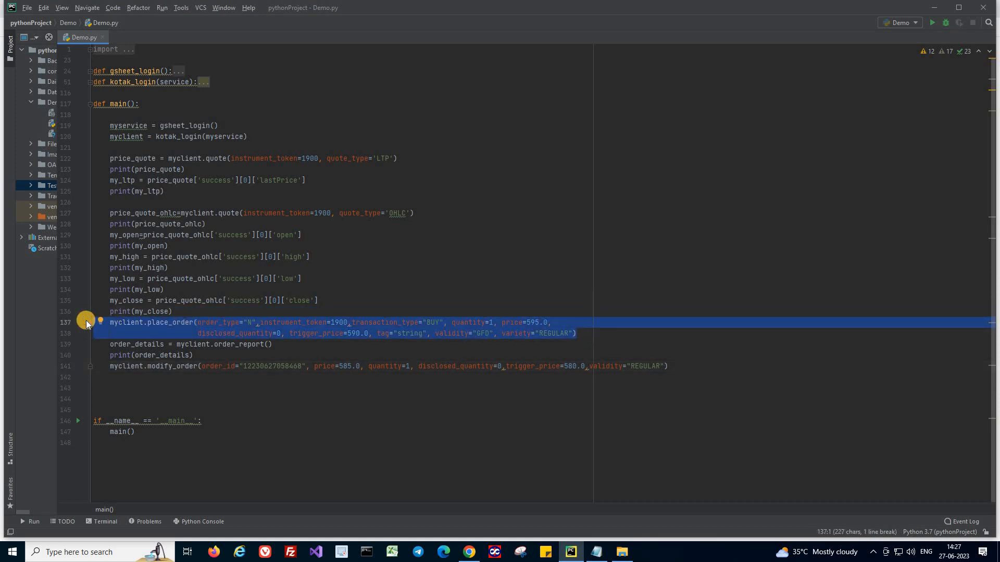
Step: Remove the place_order call, switch validity from REGULAR to GFD after the ValueError, and rerun Demo.py to exit code 0
key(Delete)
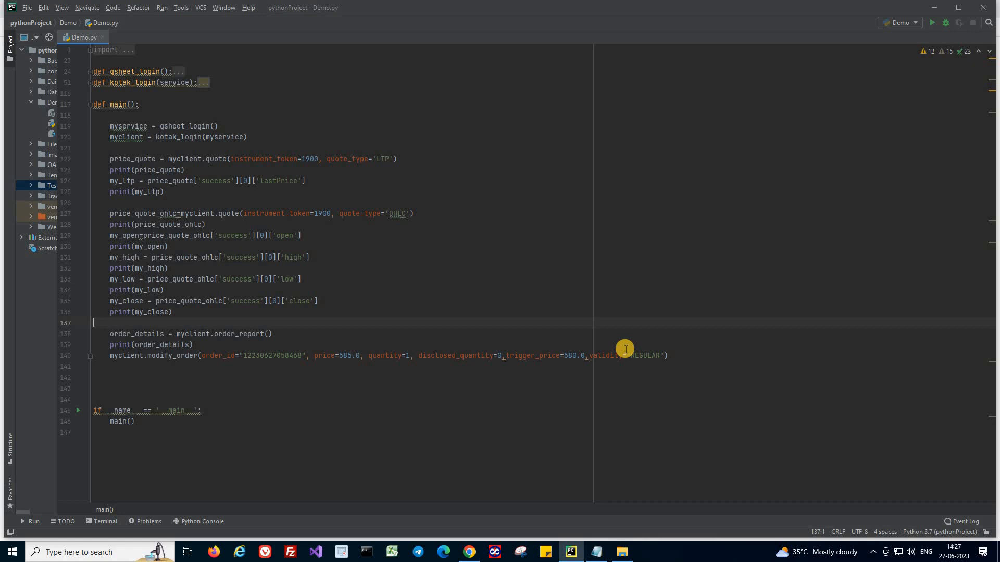
mouse_move(562, 355)
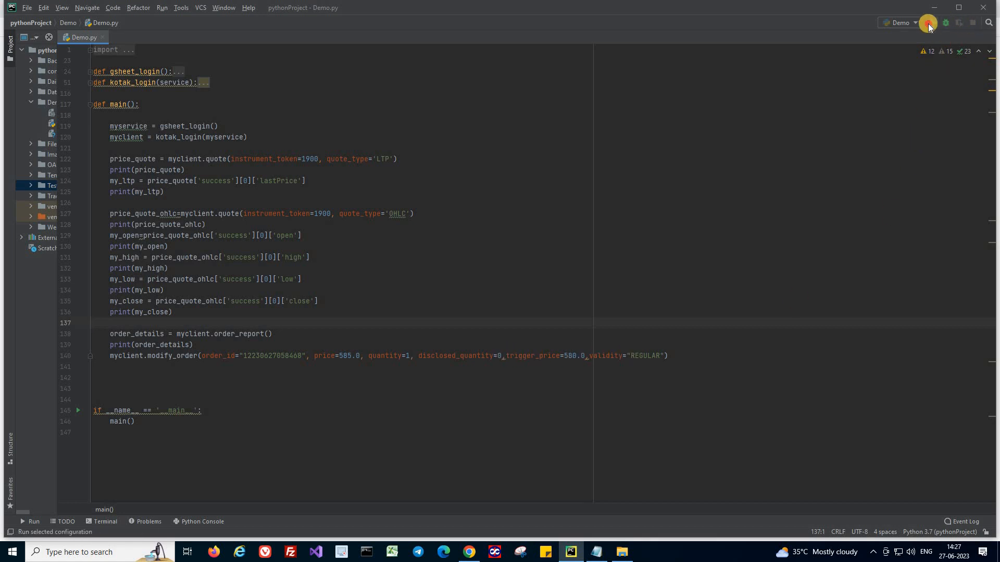
click(929, 23)
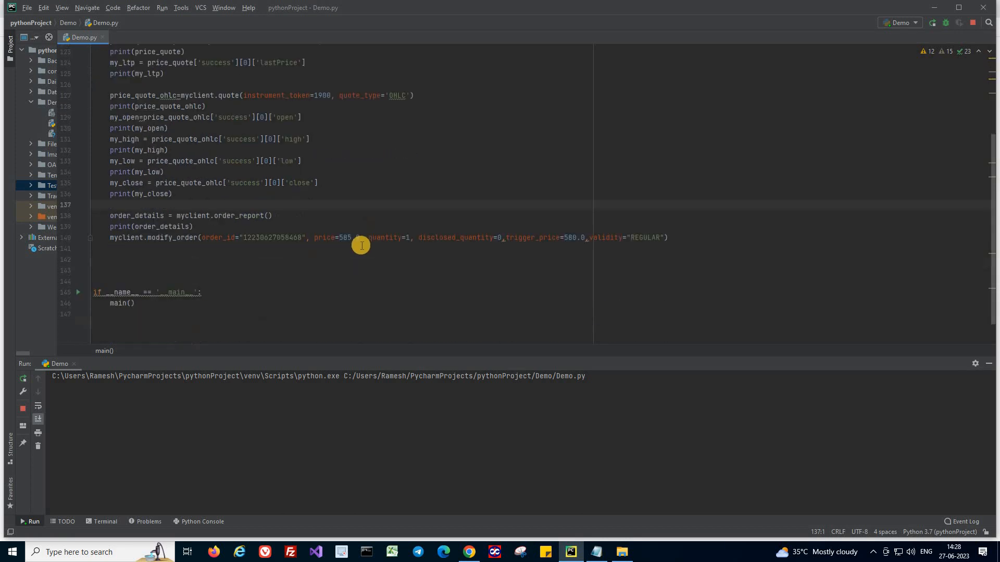
scroll(down, 3)
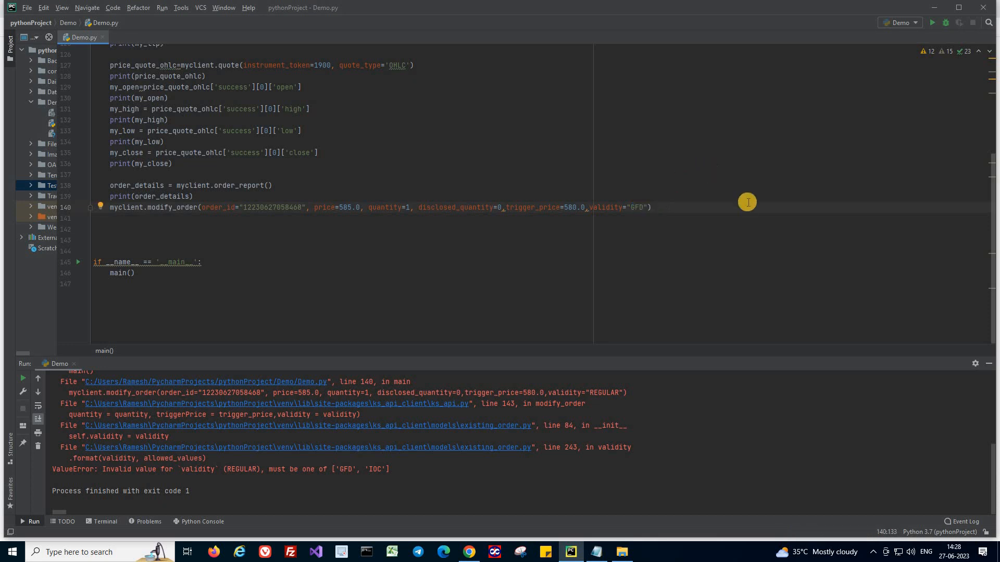
click(932, 23)
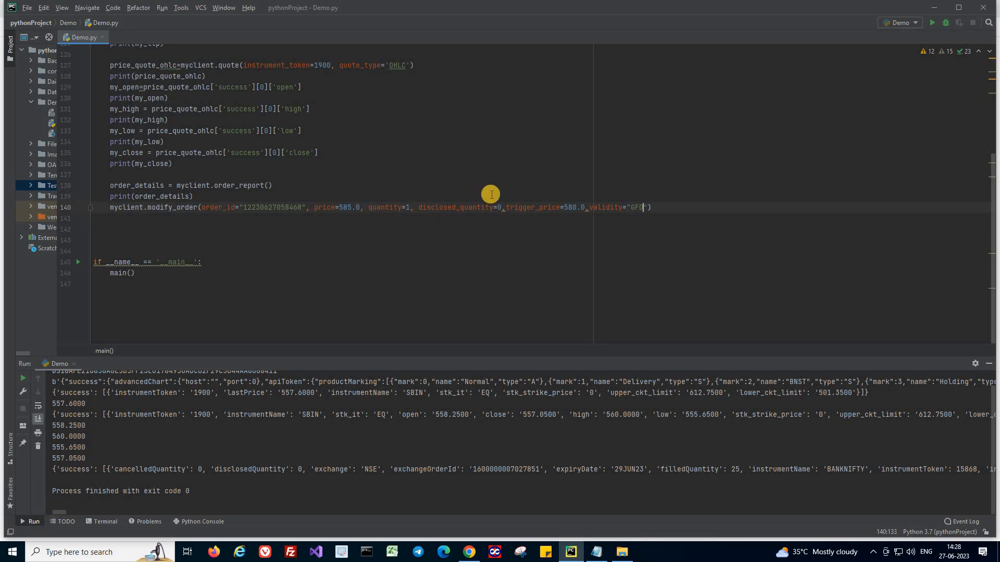
mouse_move(315, 233)
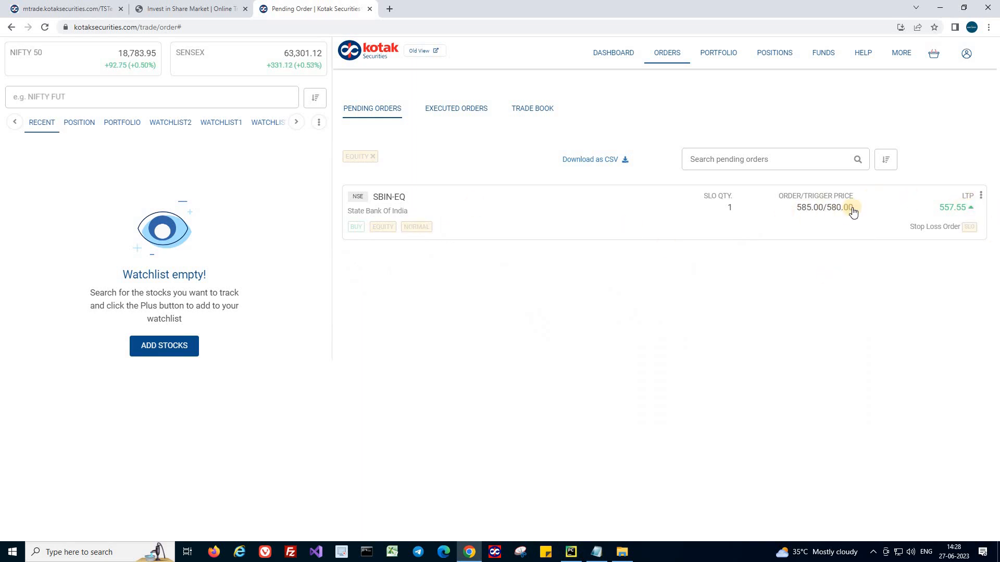
click(981, 195)
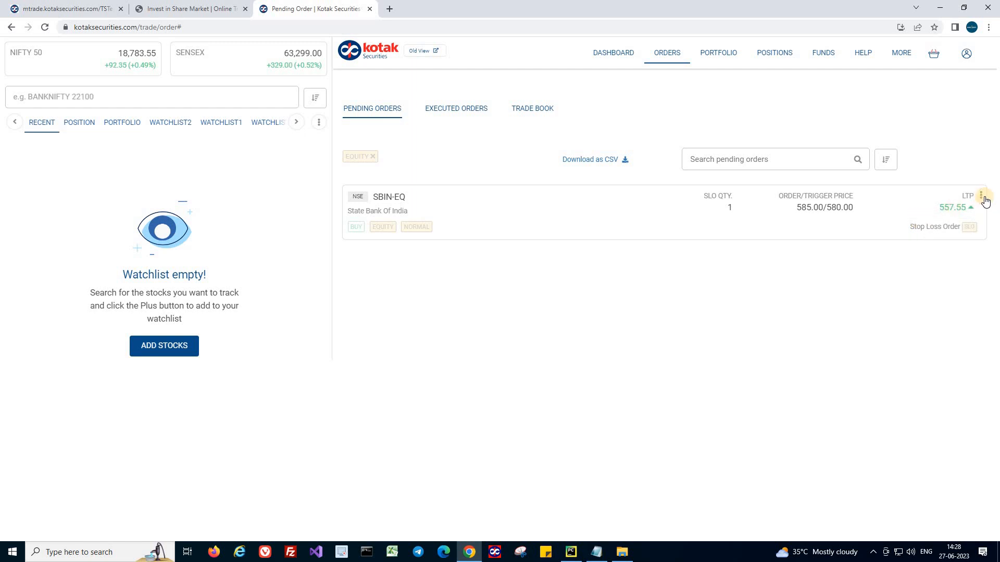
click(980, 196)
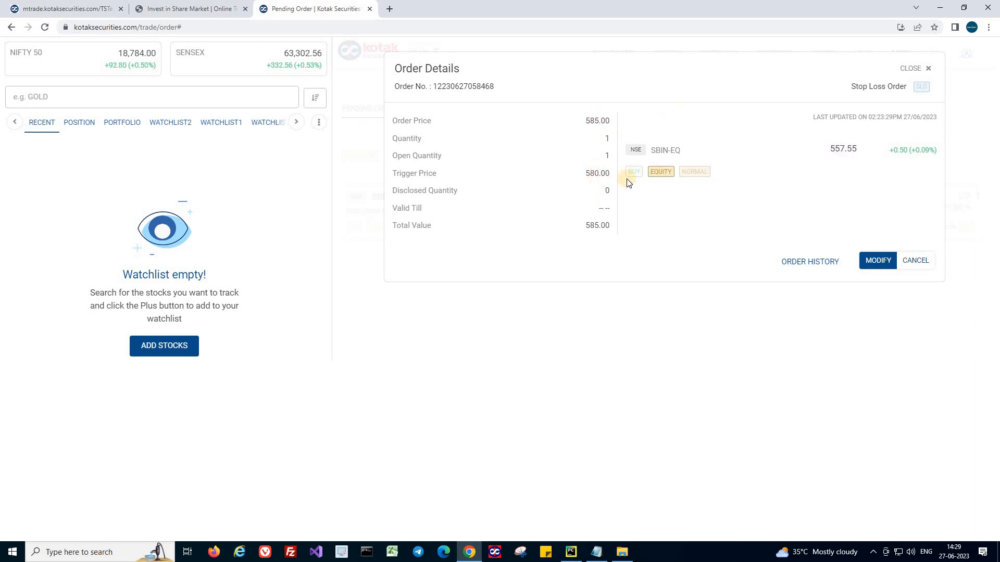
click(571, 552)
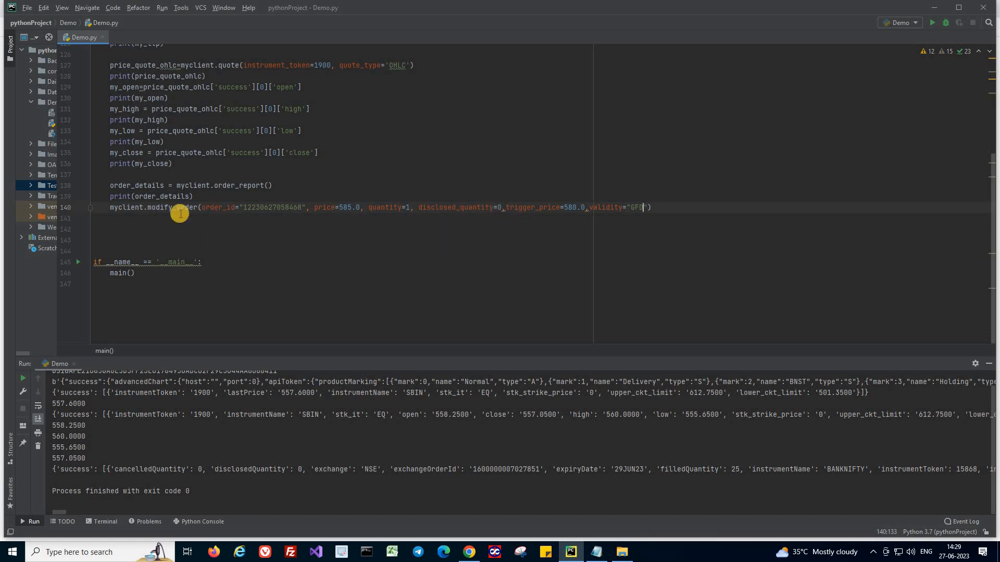
mouse_move(308, 213)
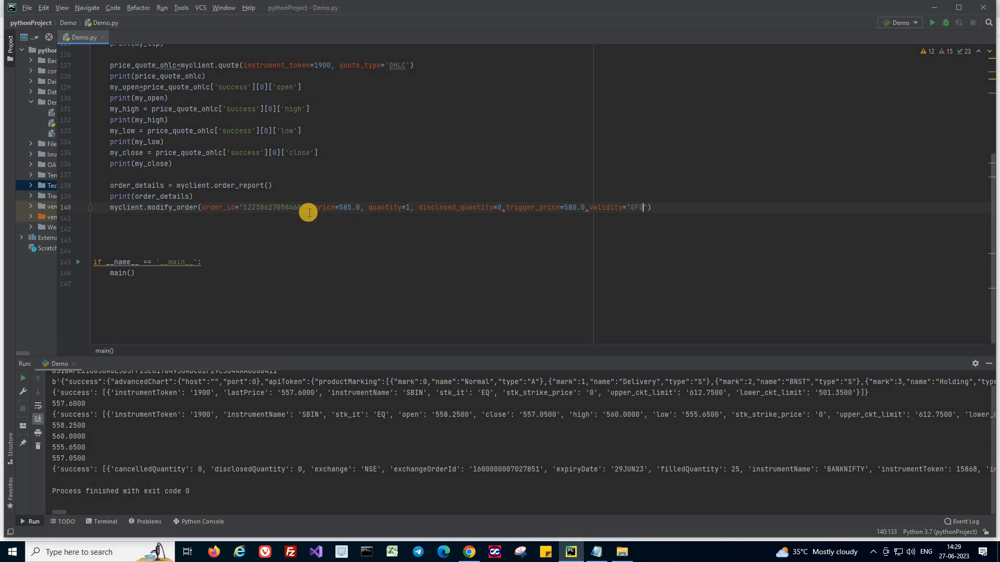
mouse_move(287, 207)
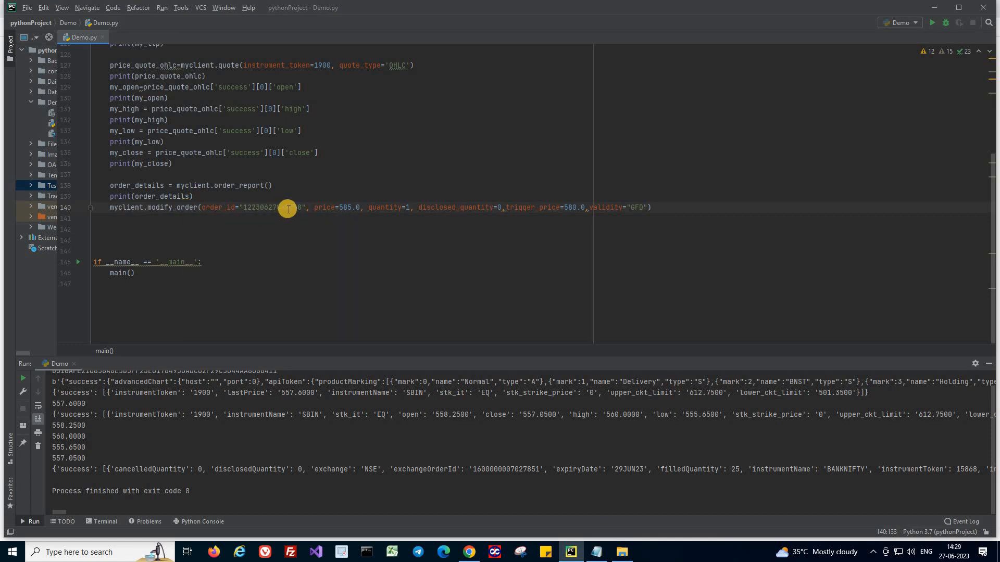